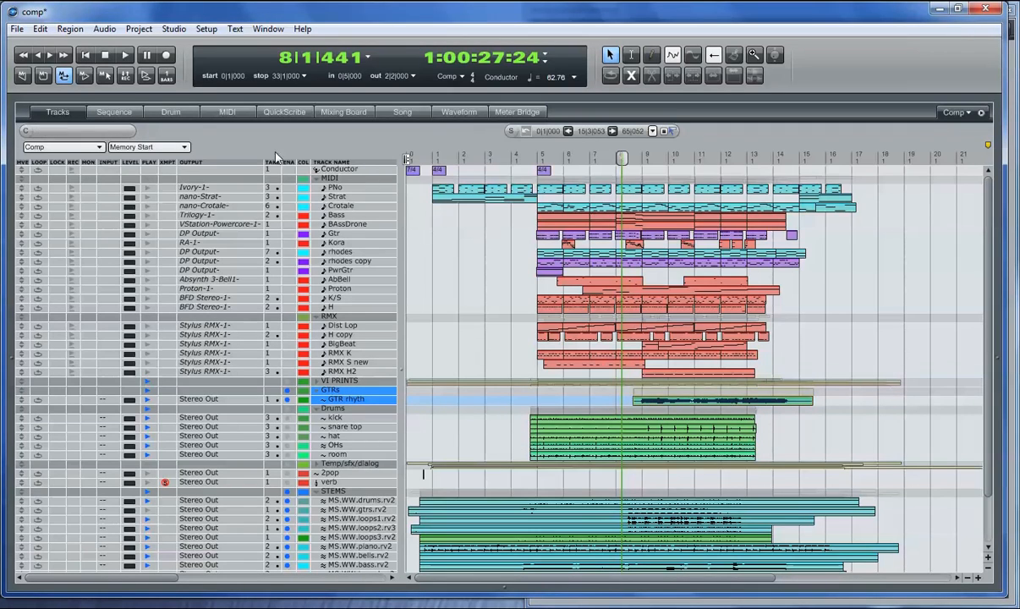
Play the sequence forward, then list the four takes of the GTR rhythm track.
{"action": "left_click", "coordinate": [125, 54]}
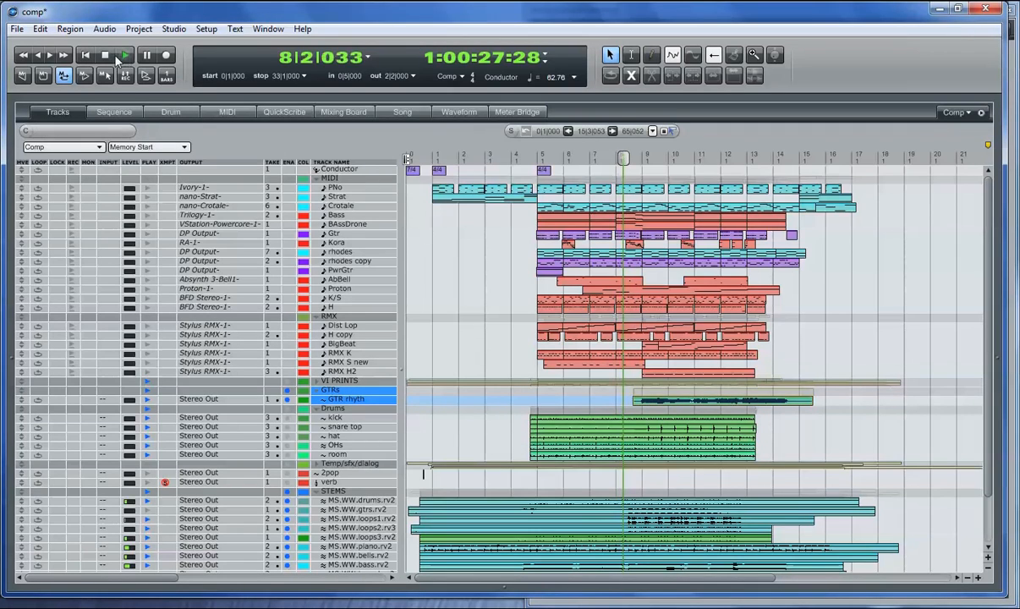
{"action": "left_click", "coordinate": [126, 54]}
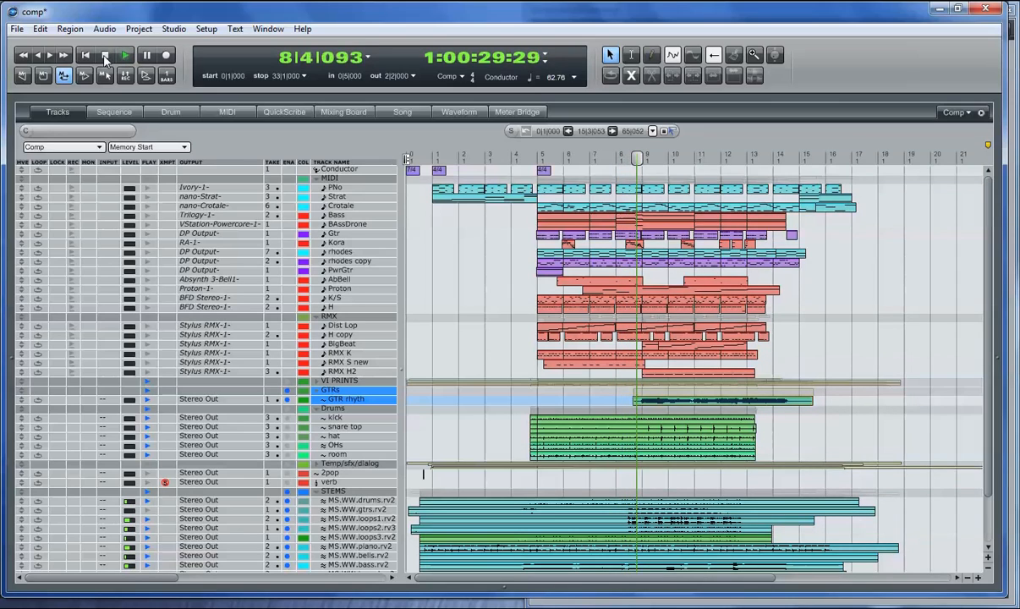
{"action": "left_click", "coordinate": [125, 54]}
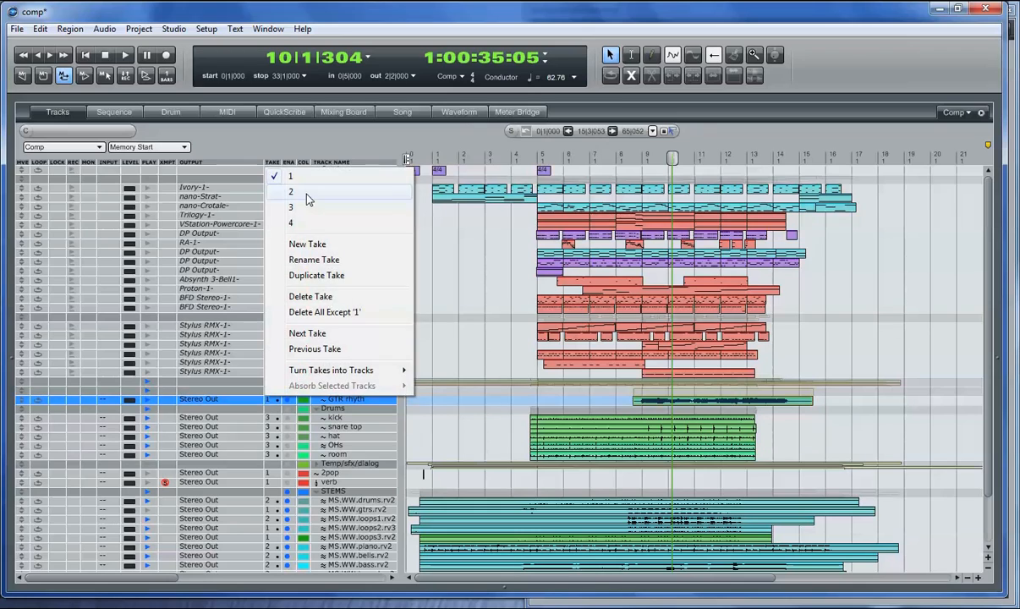
Audition takes 2 and 3, then turn all takes of GTR rhythm into separate tracks.
{"action": "left_click", "coordinate": [291, 192]}
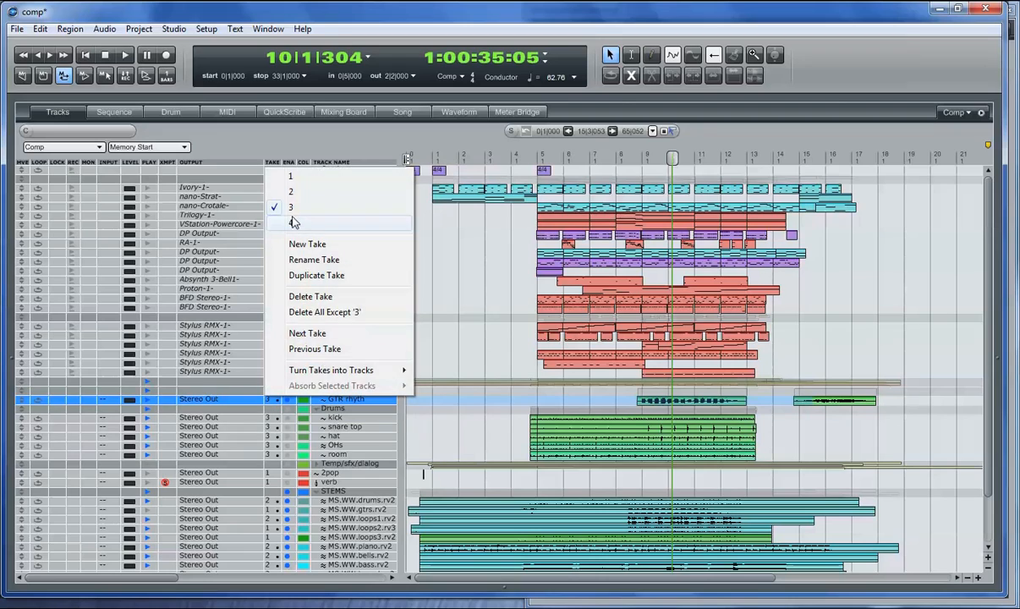
{"action": "left_click", "coordinate": [291, 223]}
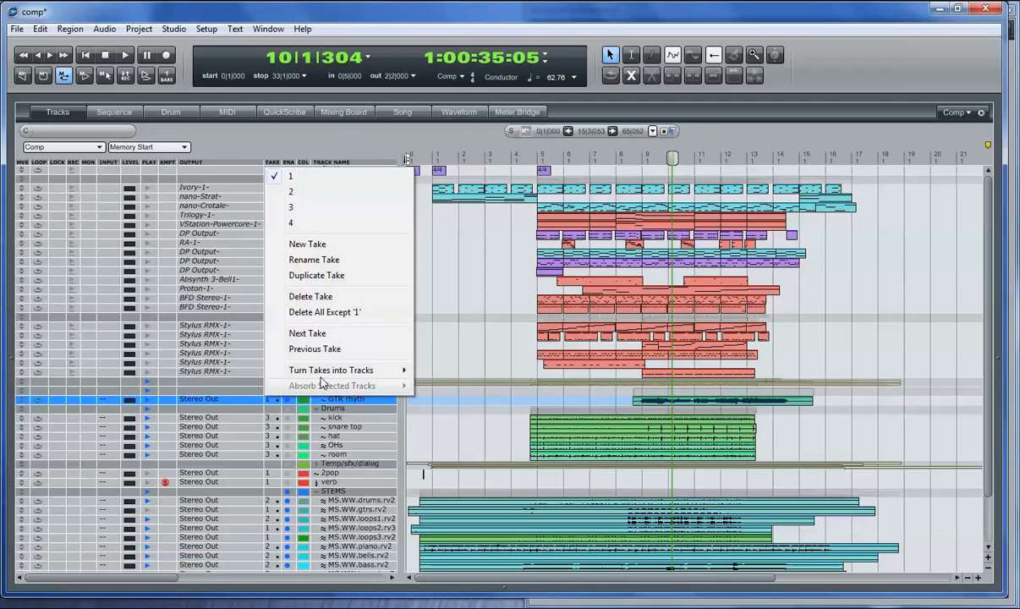
{"action": "mouse_move", "coordinate": [332, 369]}
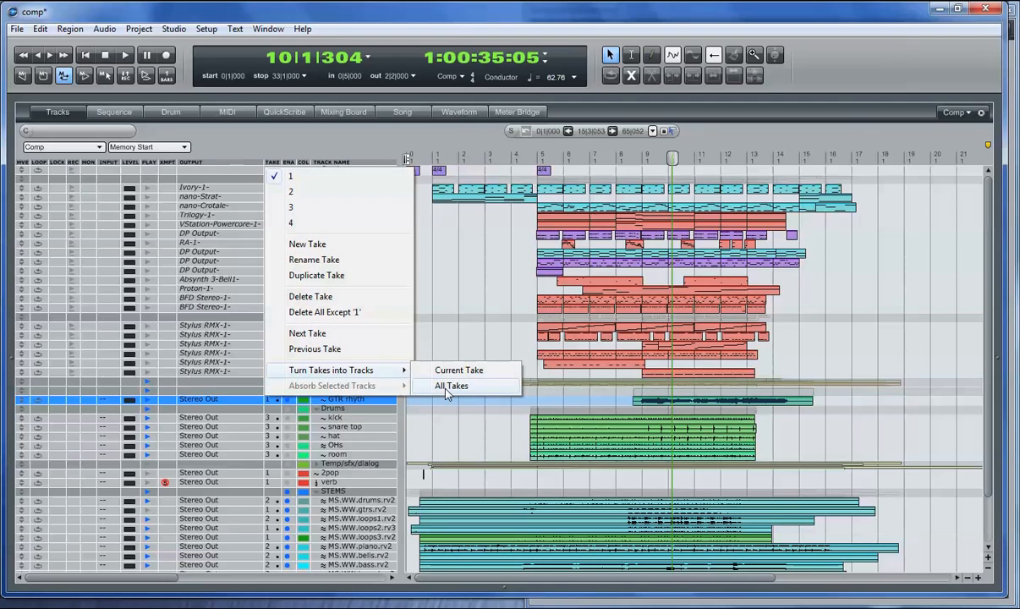
{"action": "left_click", "coordinate": [450, 386]}
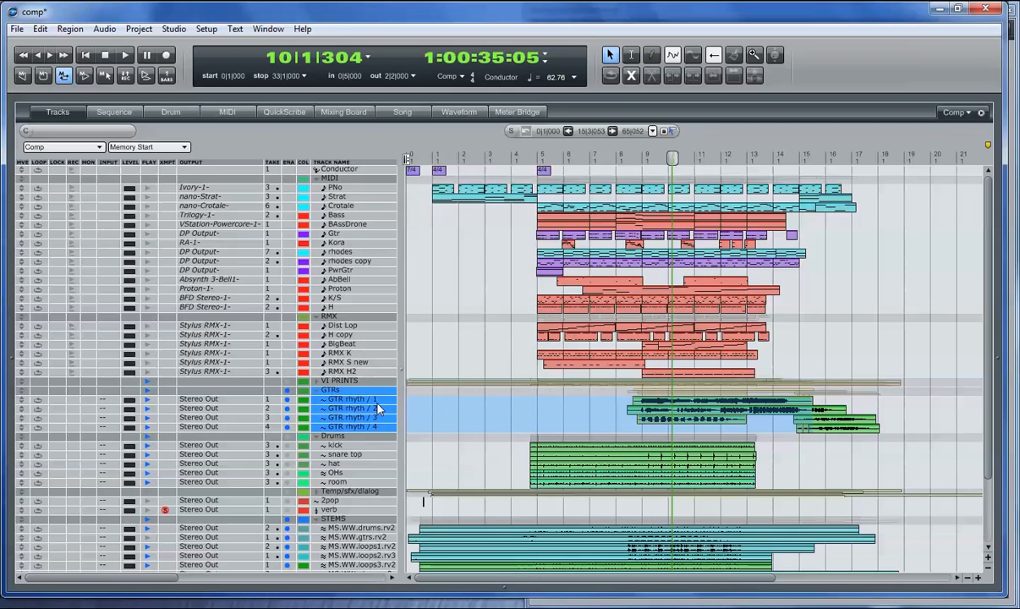
{"action": "mouse_move", "coordinate": [375, 403]}
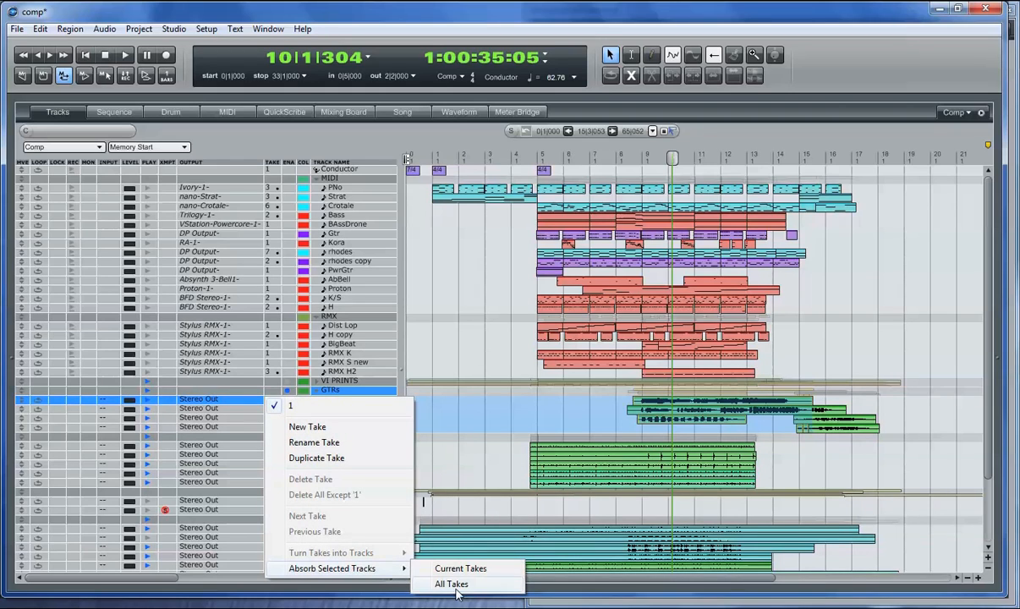
Absorb the split tracks back as takes of GTR rhythm, keeping take 1 active.
{"action": "left_click", "coordinate": [450, 584]}
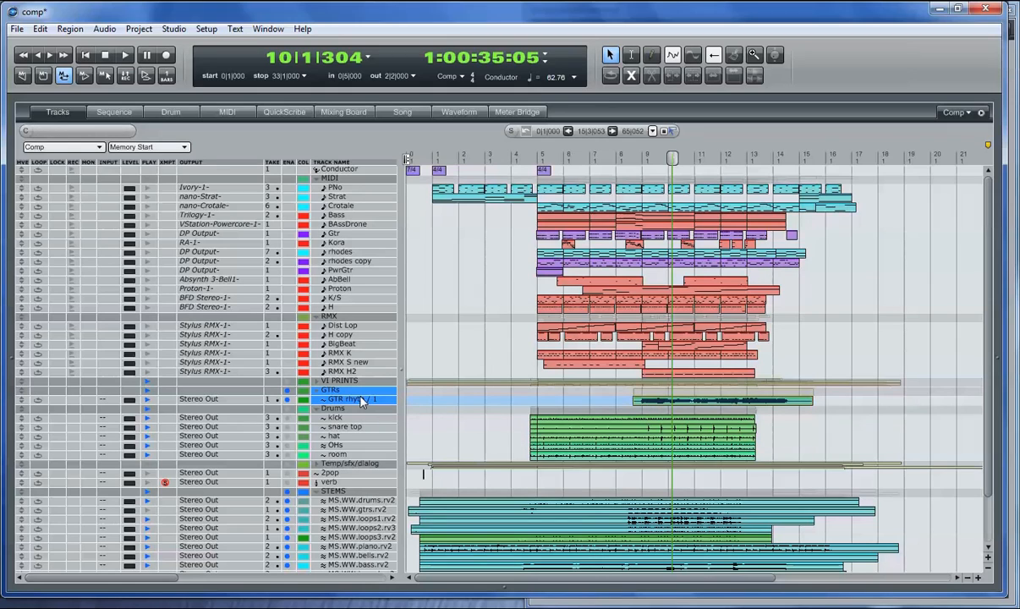
{"action": "left_click", "coordinate": [359, 399]}
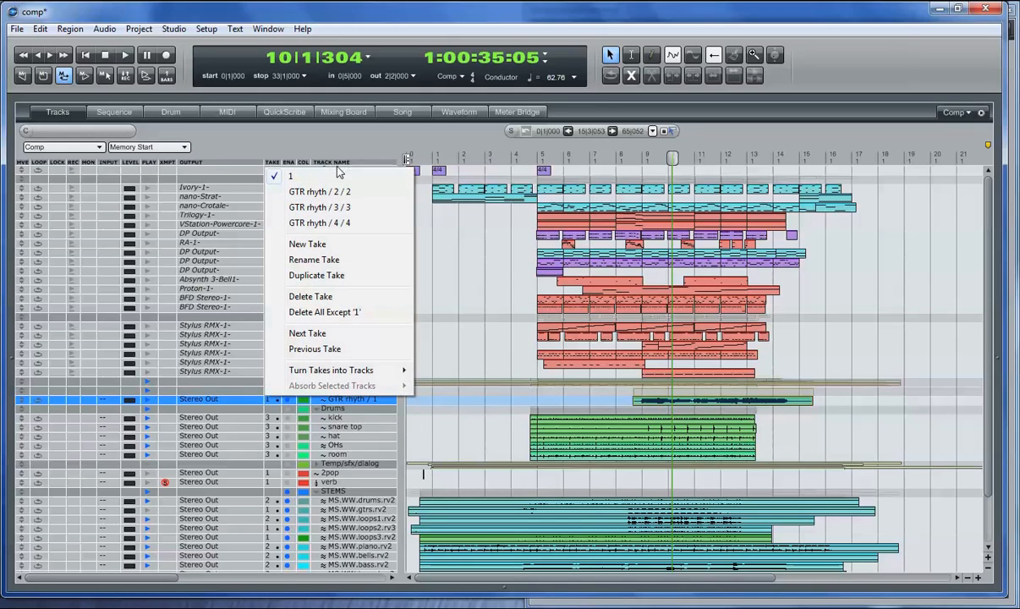
{"action": "left_click", "coordinate": [114, 112]}
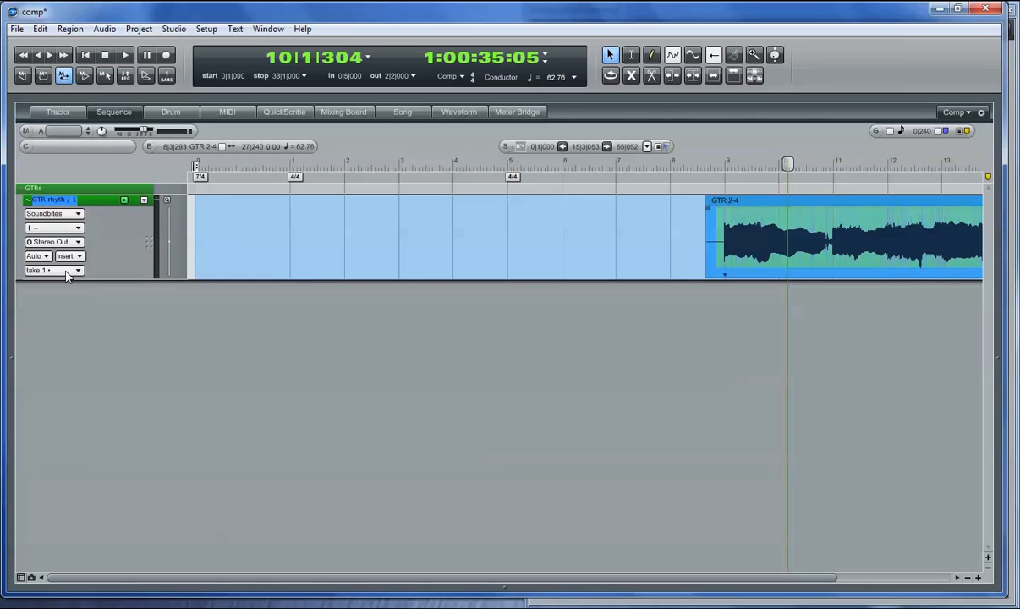
Show all four GTR rhythm takes as lanes beneath the track in the Sequence Editor.
{"action": "left_click", "coordinate": [54, 270]}
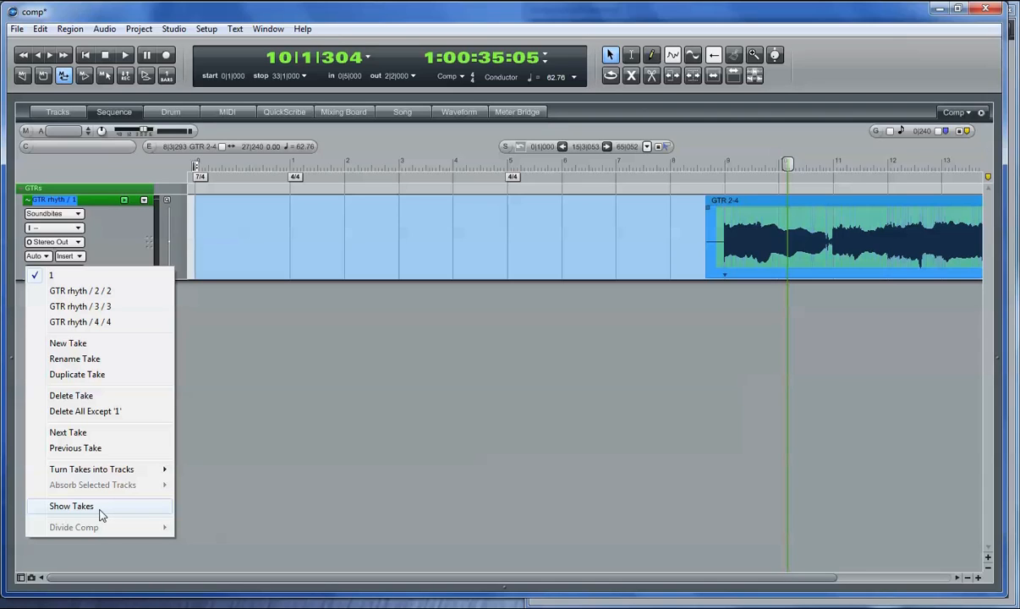
{"action": "left_click", "coordinate": [71, 506]}
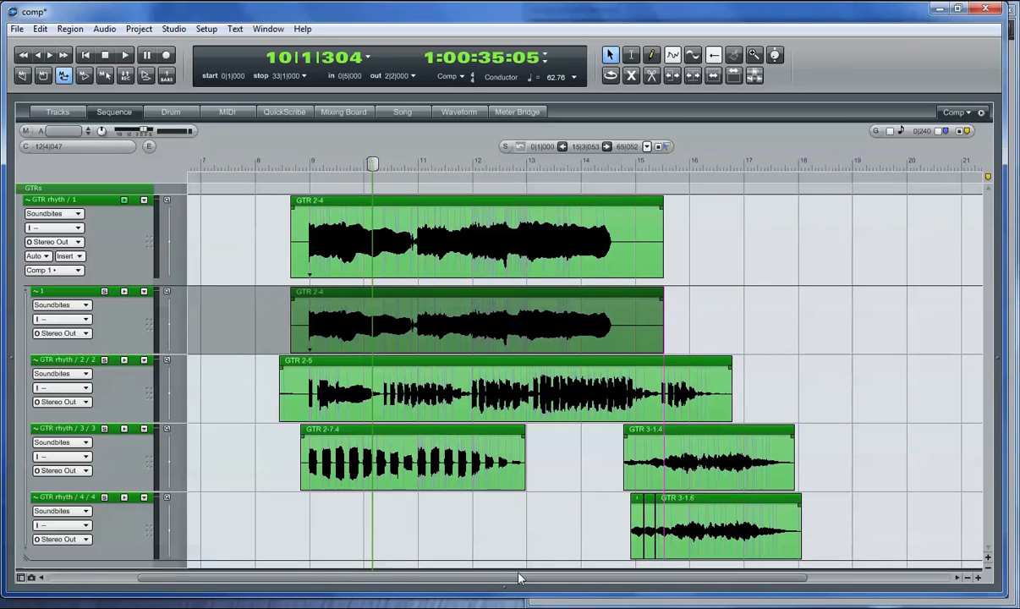
Mark a passage of the GTR rhythm / 2 take lane for the comp.
{"action": "left_click", "coordinate": [506, 389]}
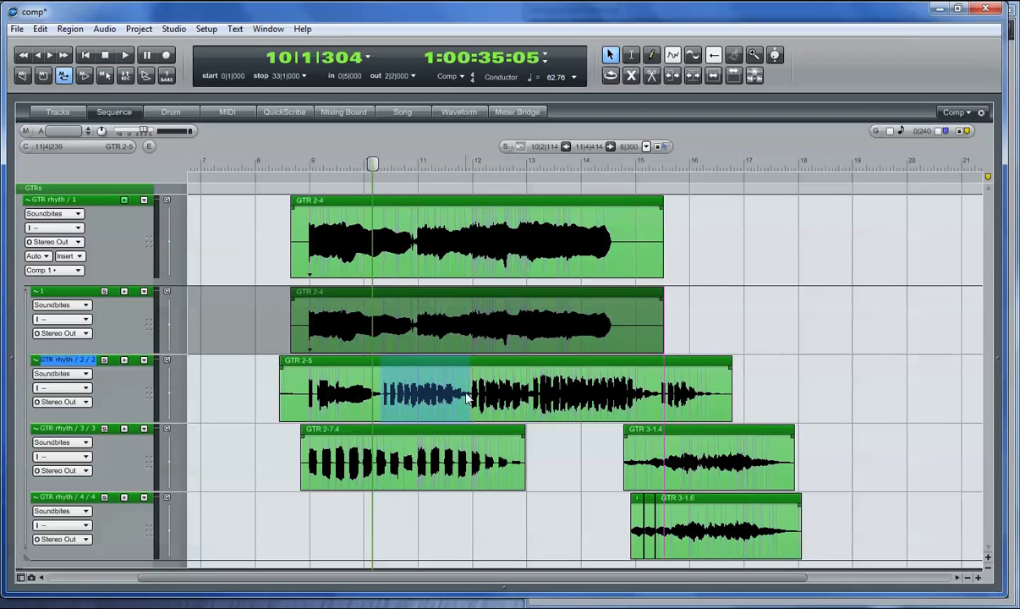
{"action": "mouse_move", "coordinate": [345, 484]}
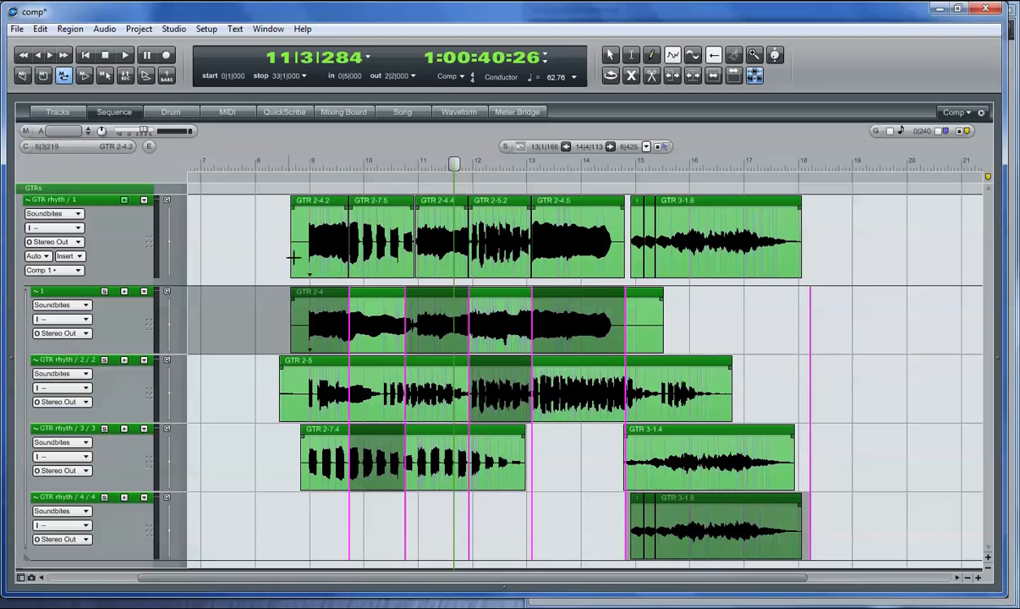
{"action": "left_click", "coordinate": [558, 246]}
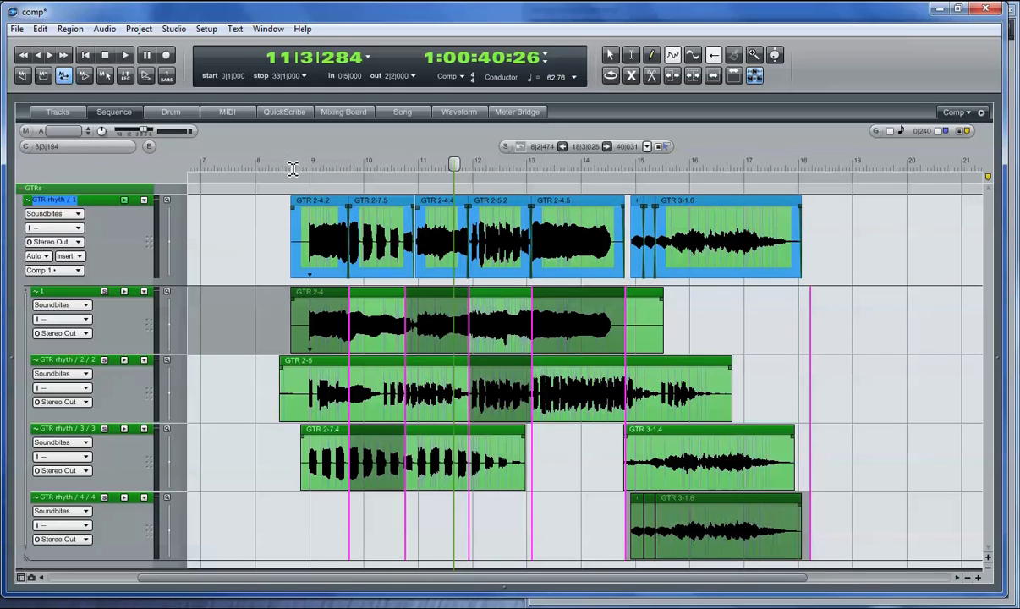
{"action": "left_click", "coordinate": [296, 162]}
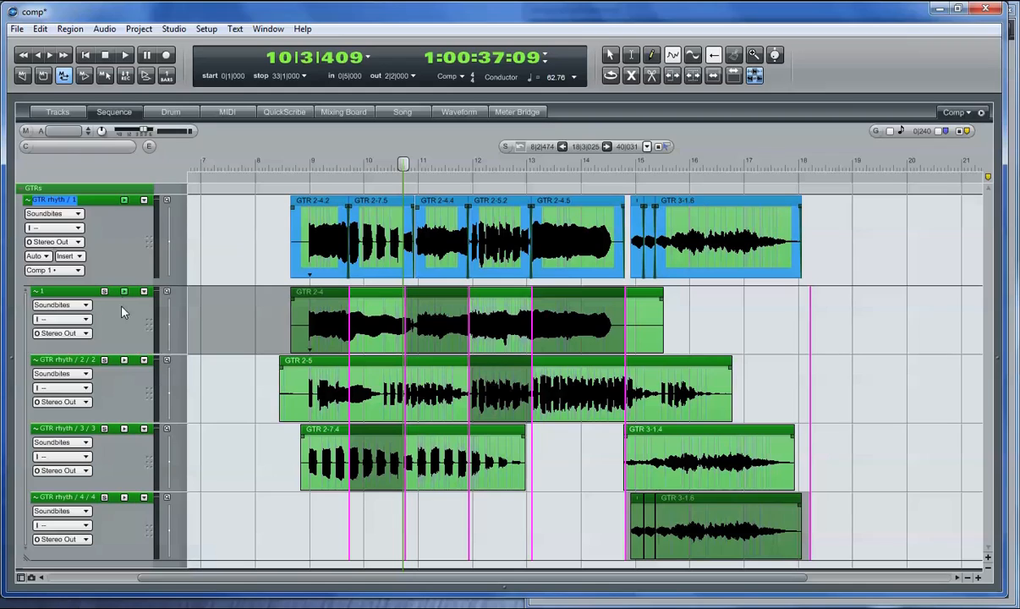
{"action": "mouse_move", "coordinate": [125, 296]}
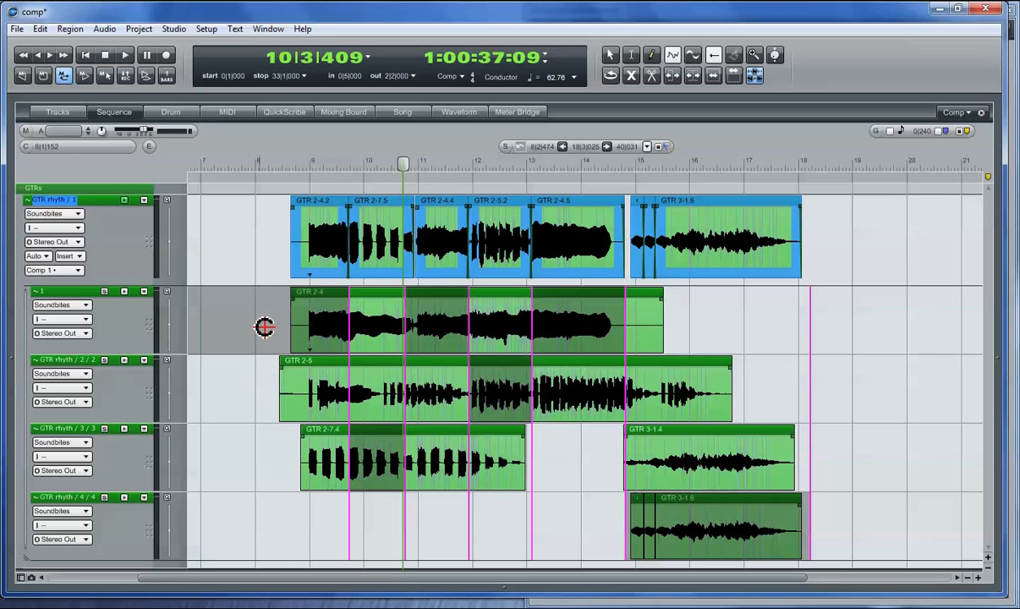
{"action": "left_click", "coordinate": [58, 112]}
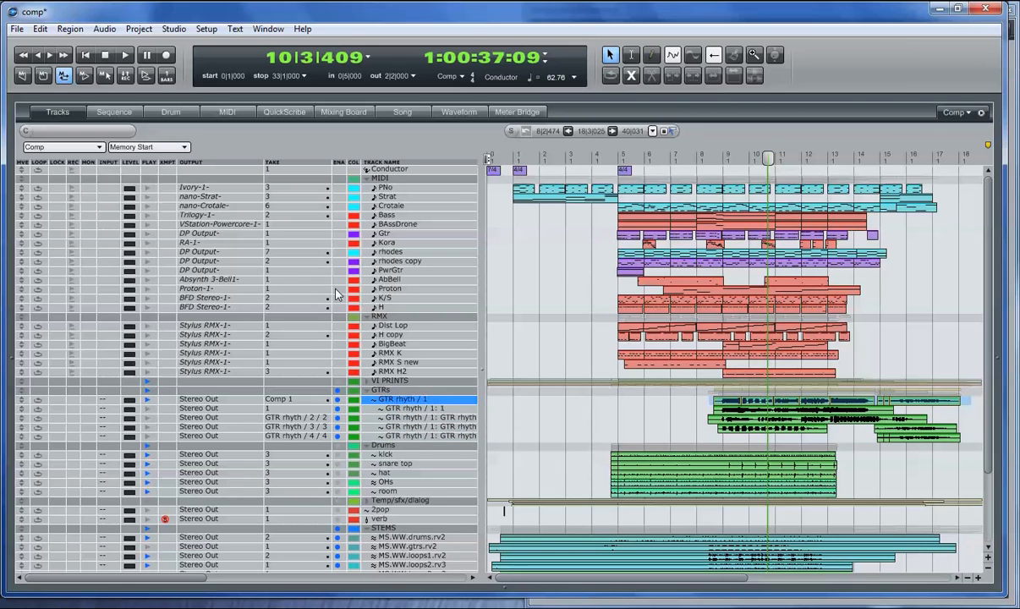
Hide the original take lanes, leaving only the finished comp track.
{"action": "left_click", "coordinate": [113, 112]}
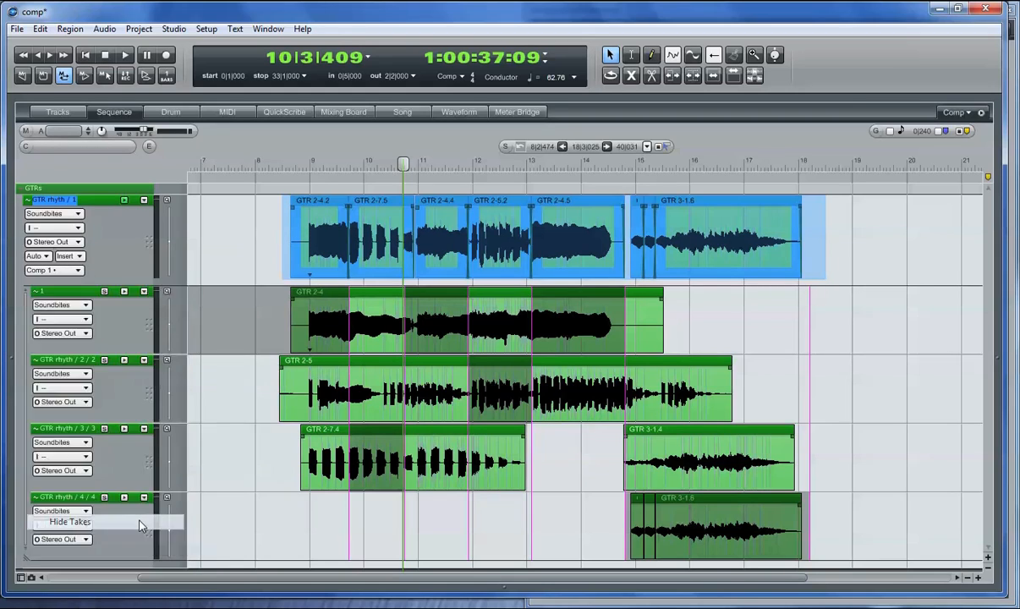
{"action": "left_click", "coordinate": [72, 521]}
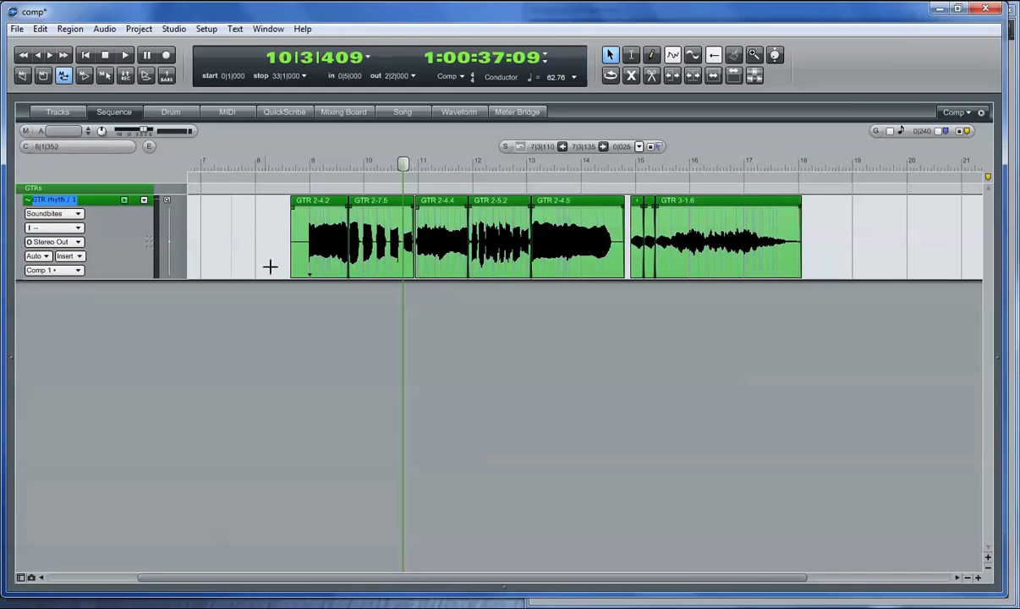